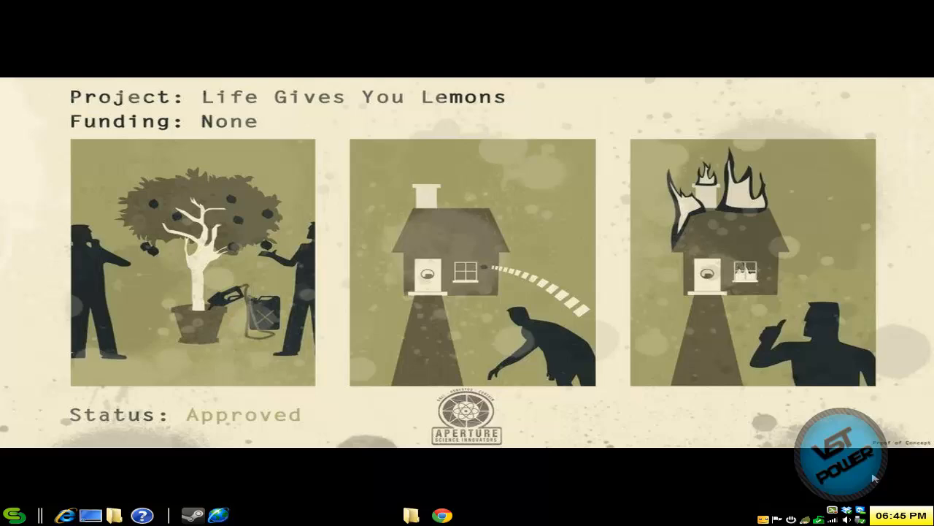
pyautogui.moveTo(474, 506)
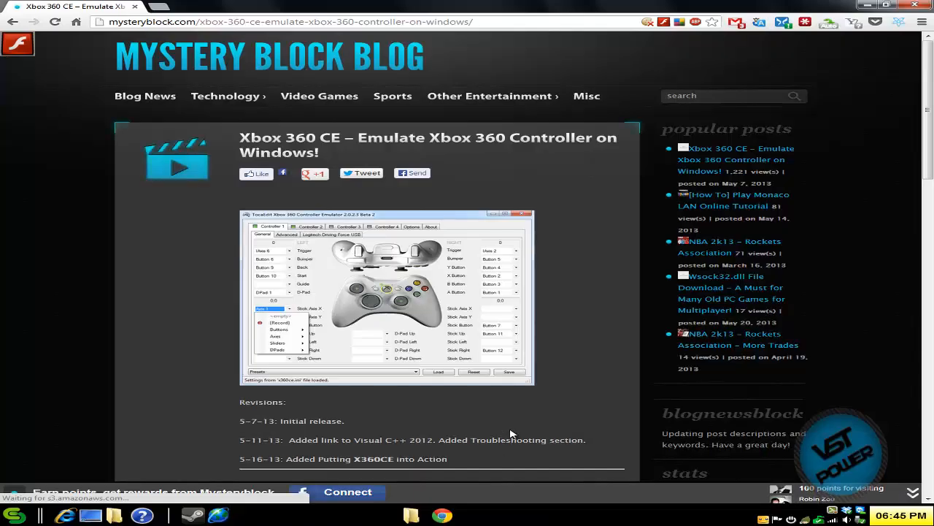
# Scroll through the X360CE guide, then select x360ce.exe in the Portal 2 folder
pyautogui.scroll(-3)
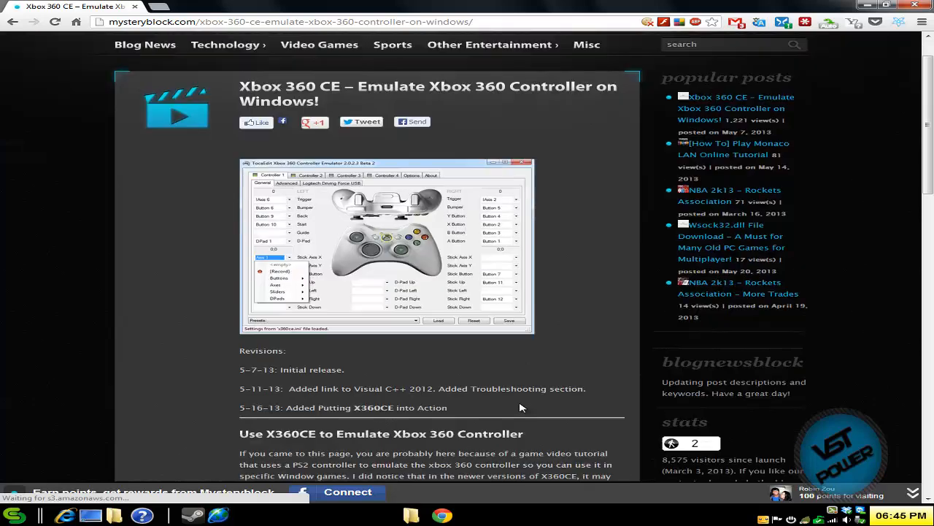
pyautogui.scroll(-3)
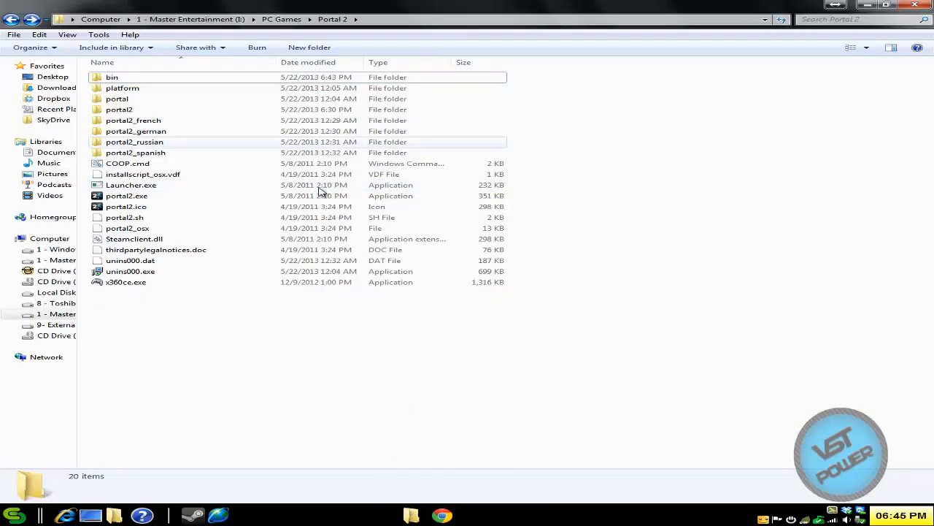
pyautogui.click(125, 282)
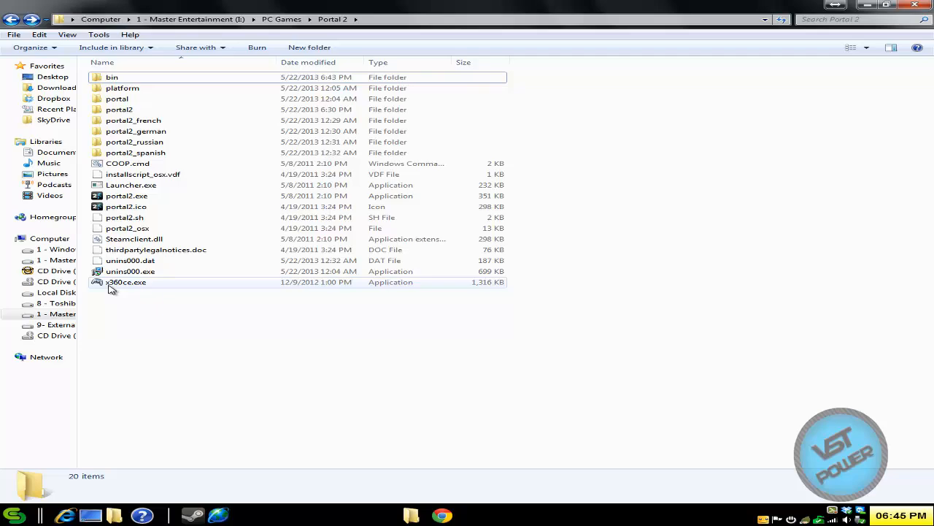
pyautogui.click(125, 282)
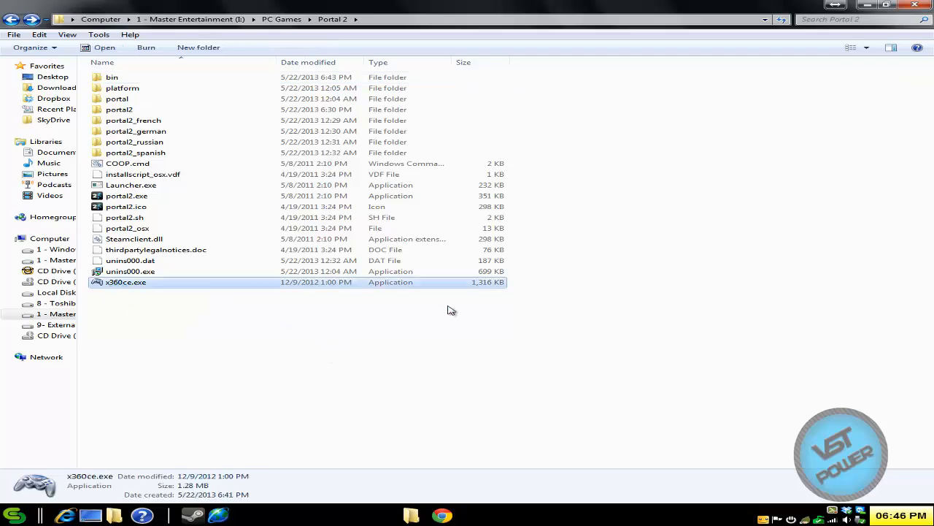
# Launch x360ce.exe from the game folder and agree to create x360ce.ini
pyautogui.doubleClick(126, 282)
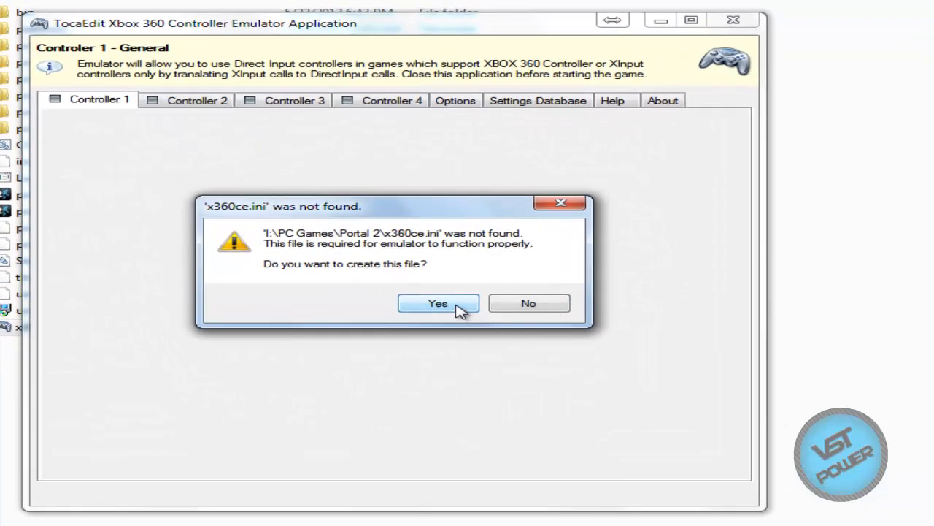
pyautogui.click(438, 303)
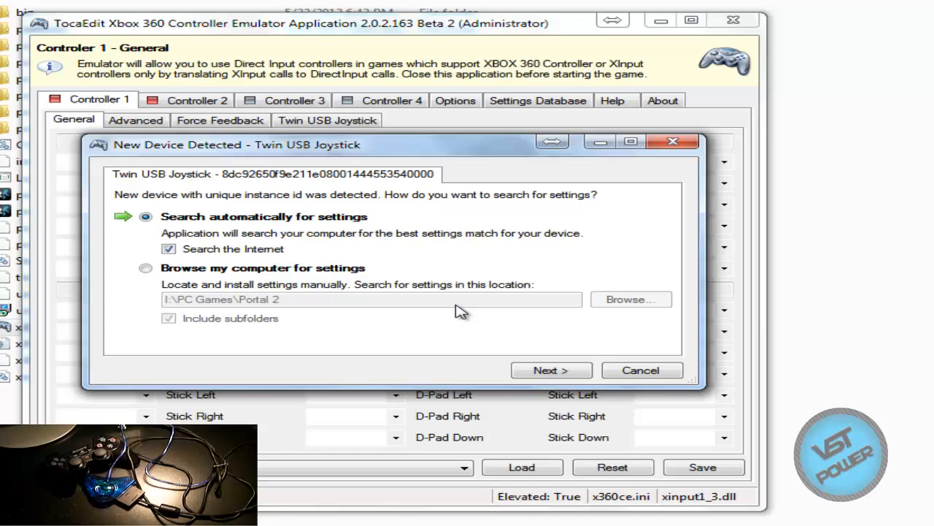
# Search online settings for both Twin USB Joystick devices and load the found configurations
pyautogui.click(552, 370)
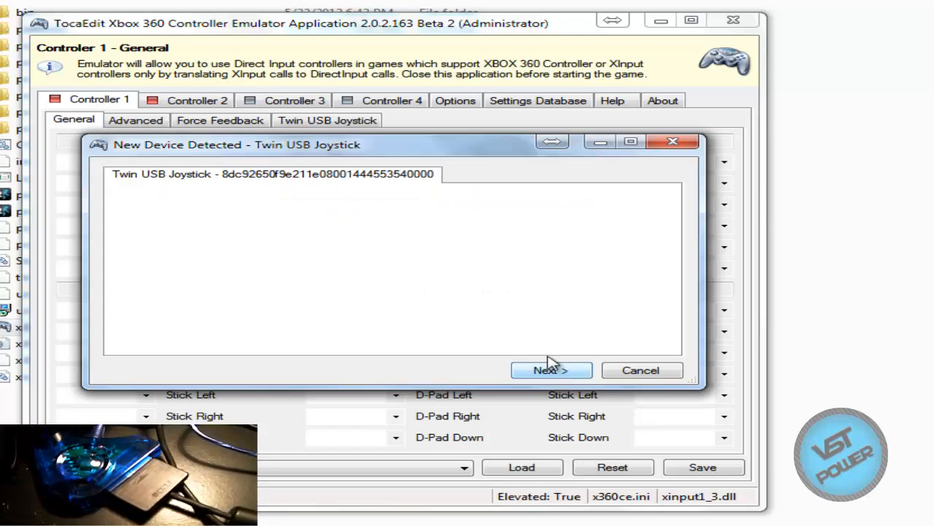
pyautogui.click(552, 371)
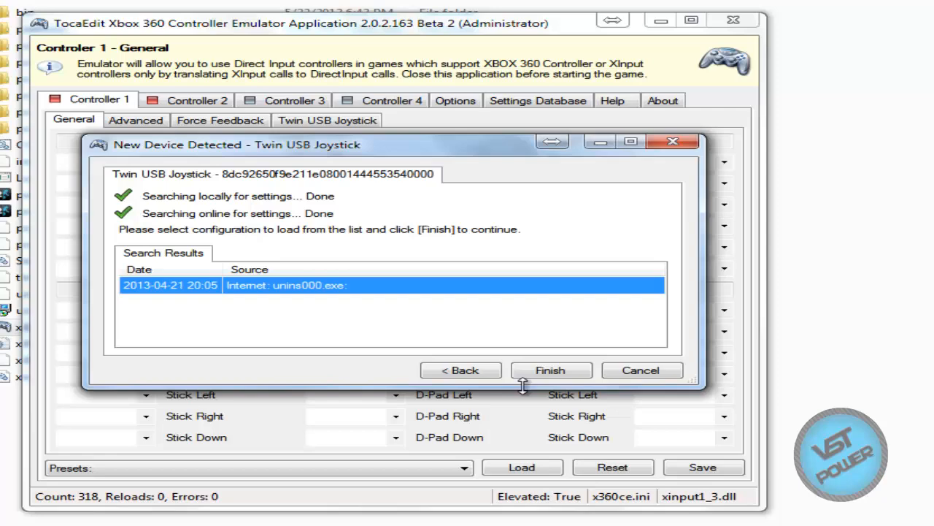
pyautogui.click(196, 99)
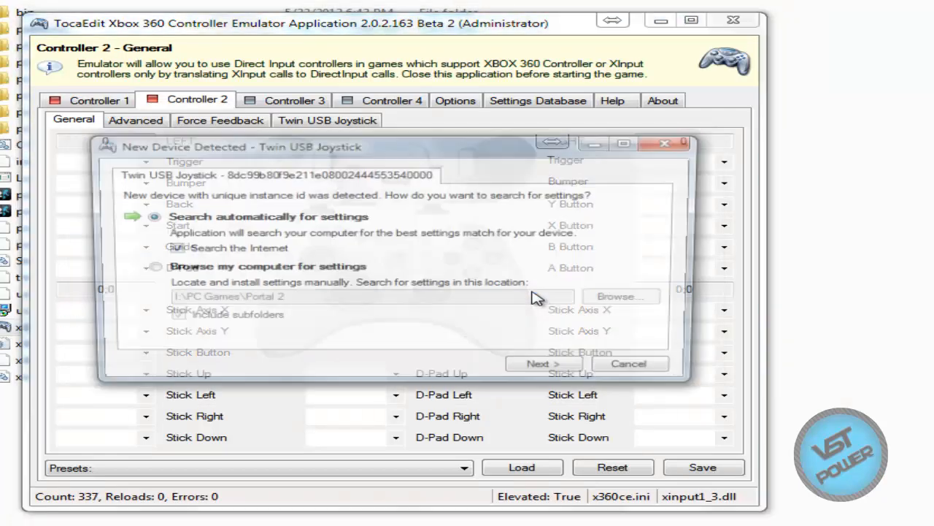
pyautogui.click(543, 364)
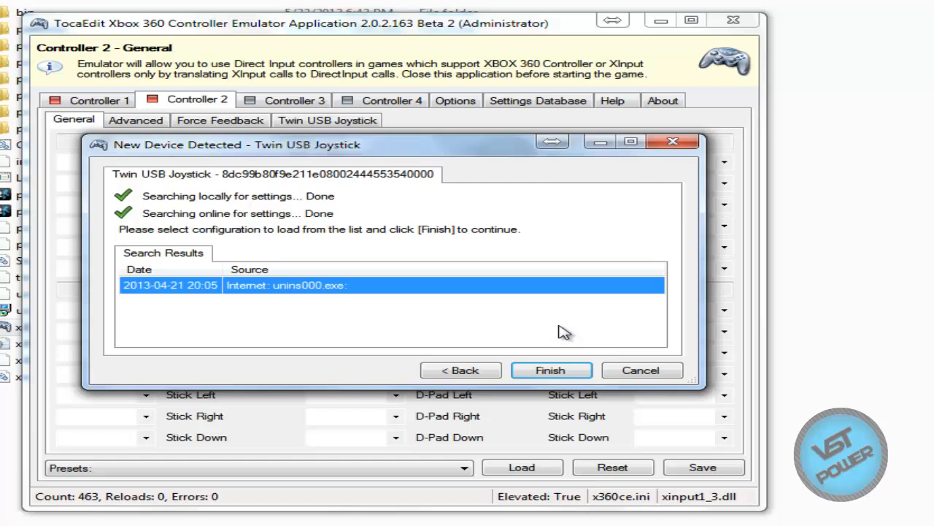
pyautogui.click(552, 370)
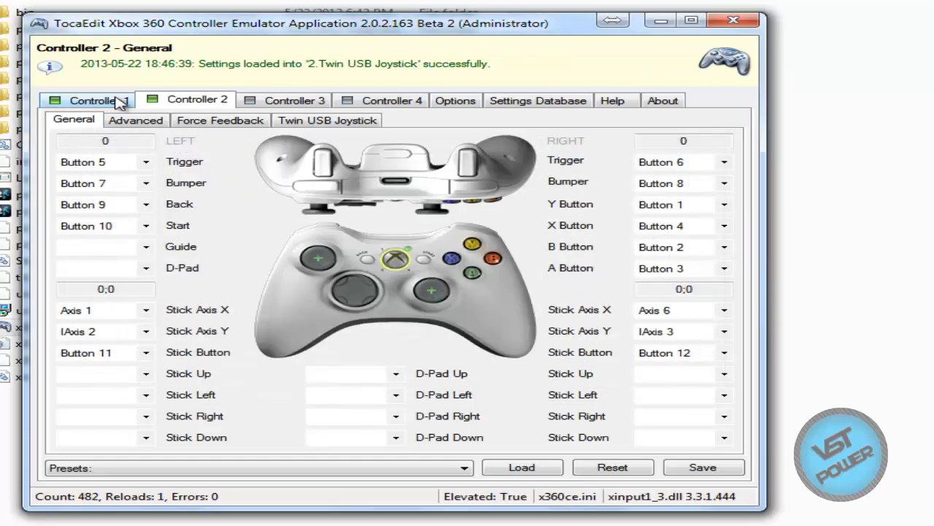
# Map Controller 1's D-Pad to DPad 1 and save the controller configuration
pyautogui.click(96, 100)
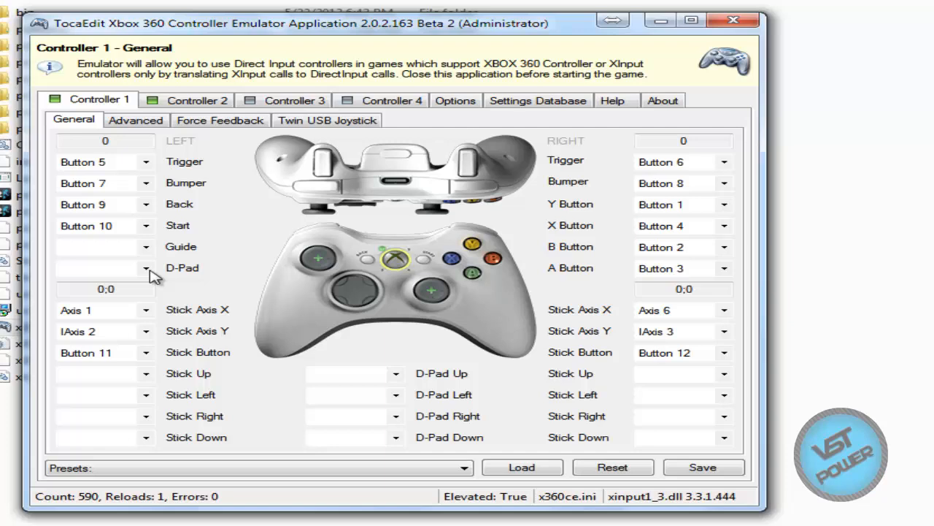
pyautogui.click(124, 267)
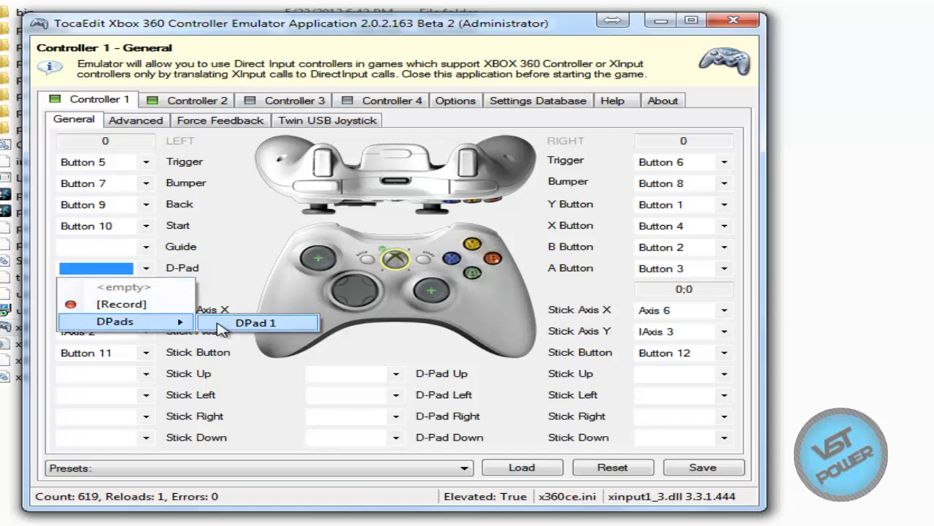
pyautogui.click(256, 322)
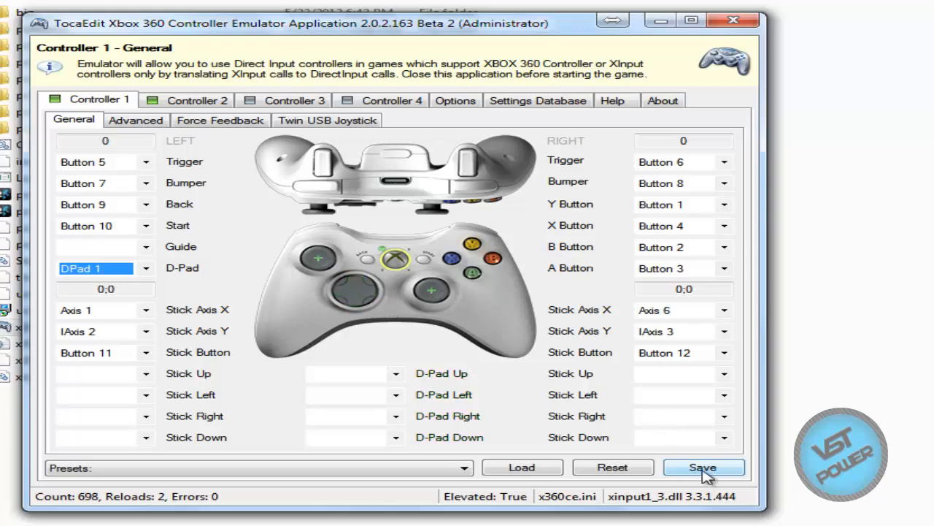
pyautogui.click(702, 467)
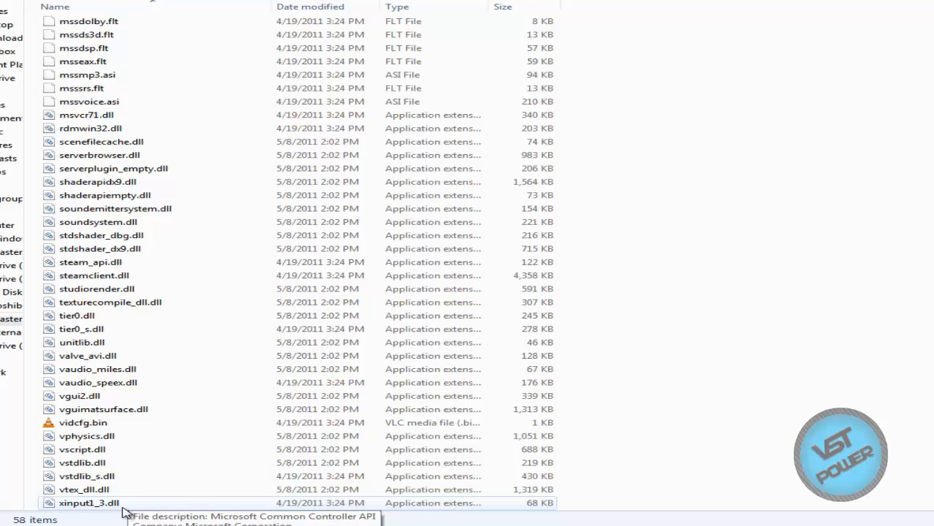
# Check xinput1_3.dll in the bin folder, then the new x360ce.ini in the Portal 2 folder
pyautogui.click(89, 502)
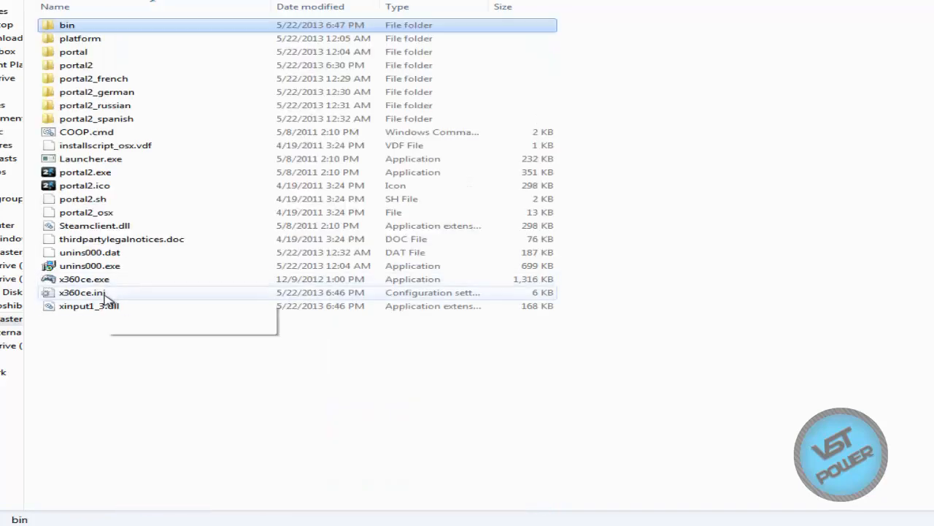
pyautogui.click(89, 305)
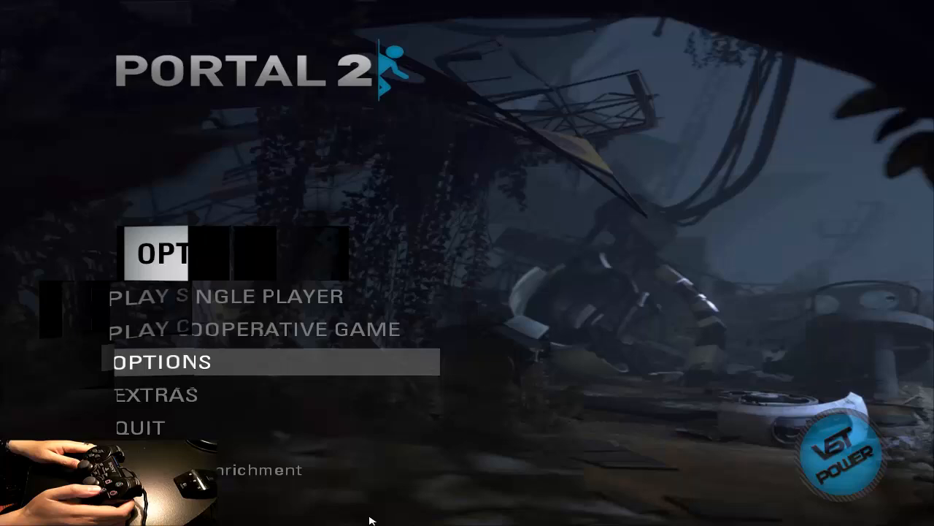
# Go to Options > Controller in Portal 2 and confirm the controller is Enabled
pyautogui.click(163, 361)
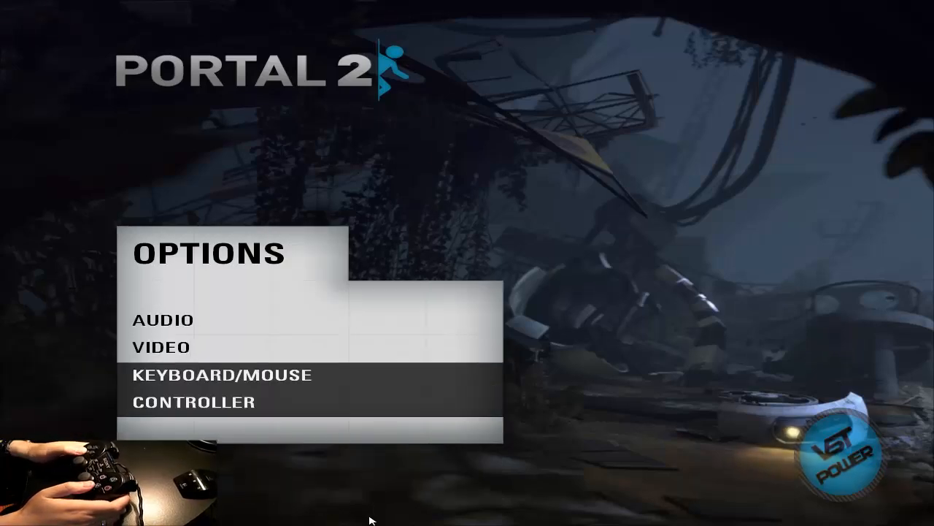
pyautogui.click(193, 402)
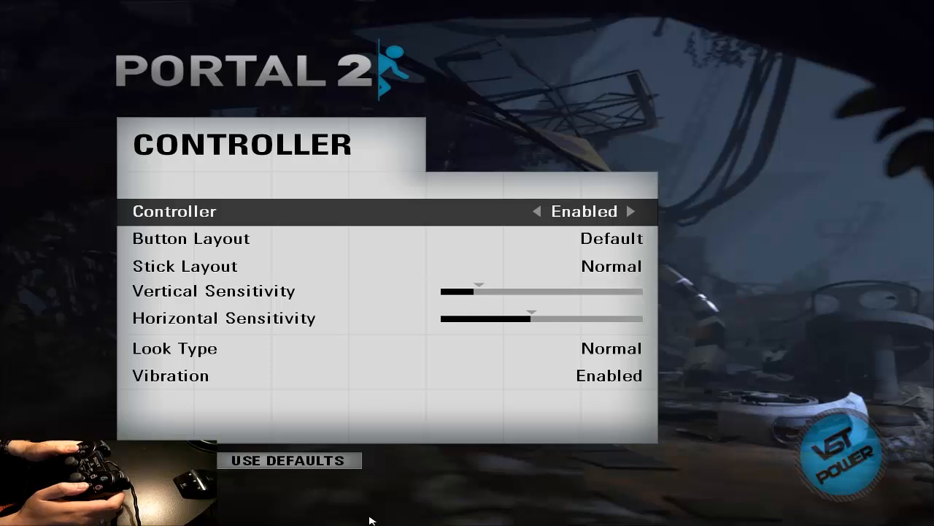
pyautogui.press('down')
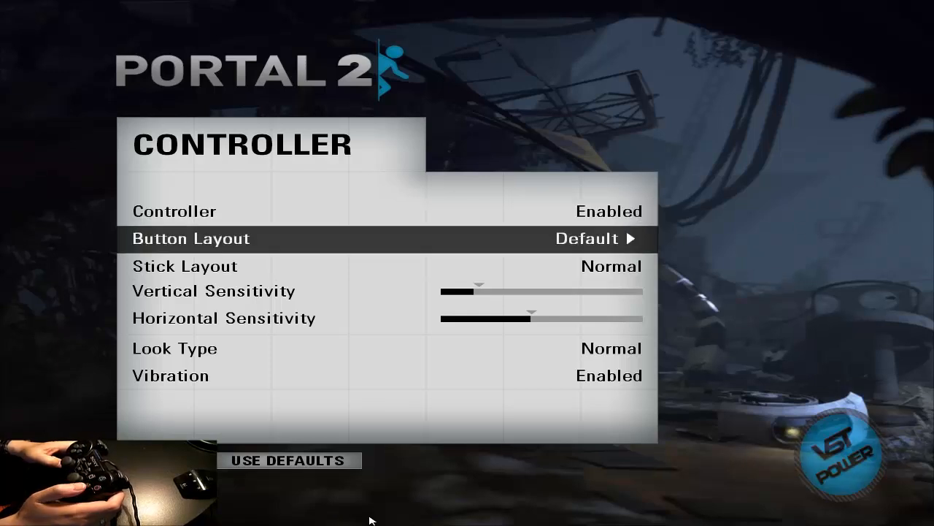
pyautogui.click(192, 238)
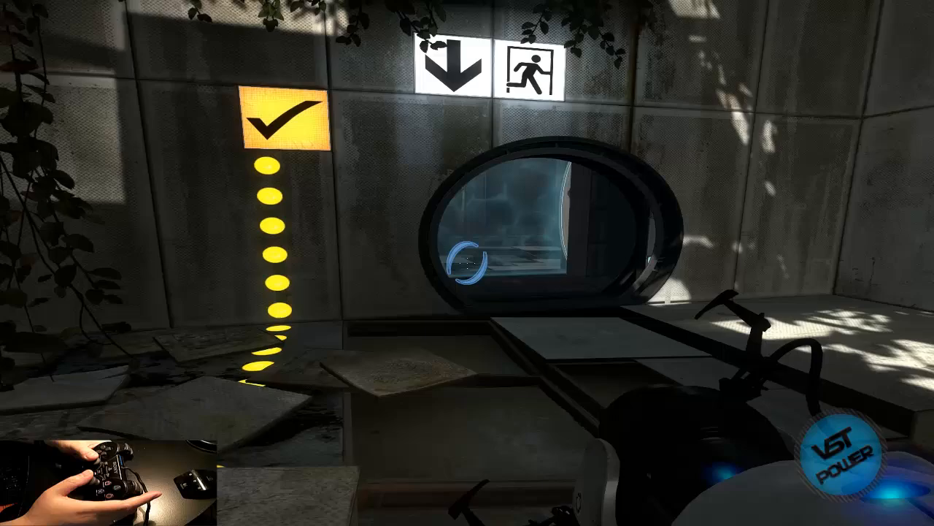
pyautogui.moveTo(467, 263)
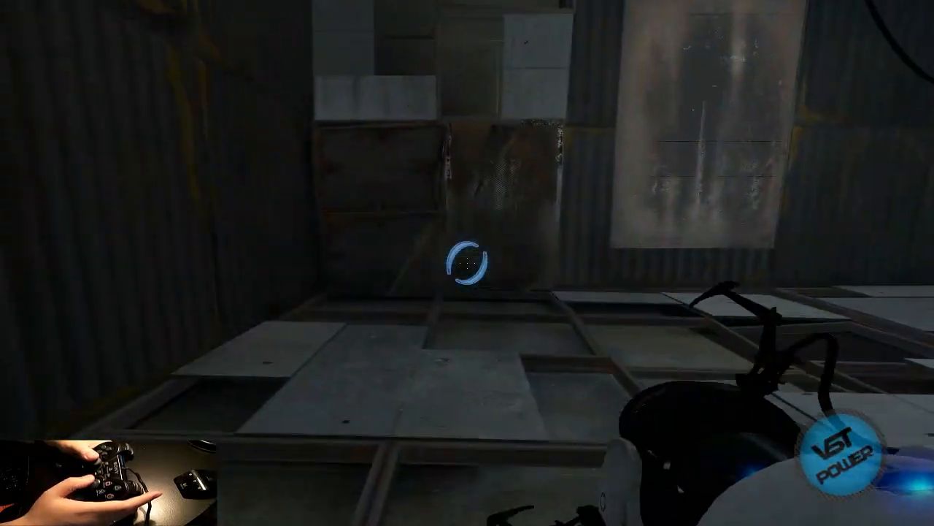